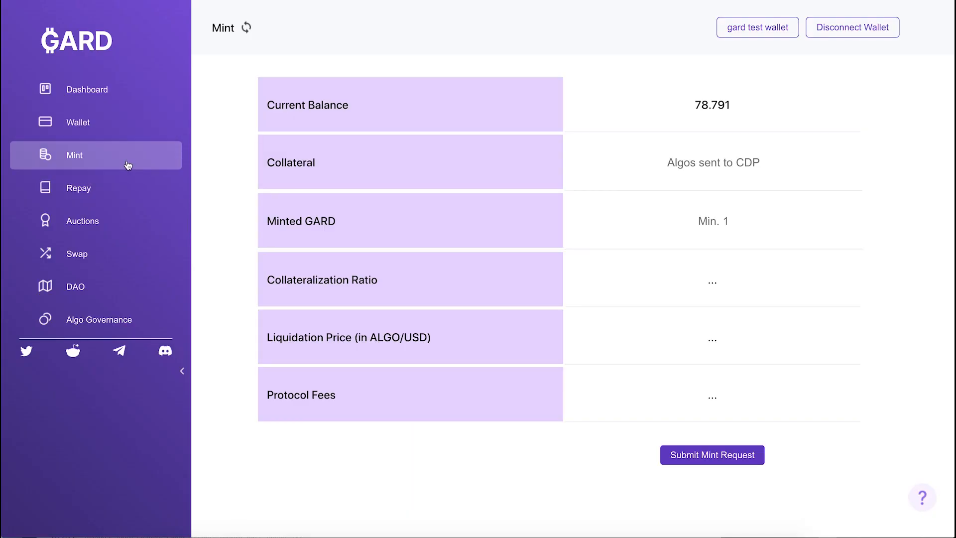
# Enter 50 Algos as collateral and 30 as the minted GARD amount
pyautogui.click(712, 162)
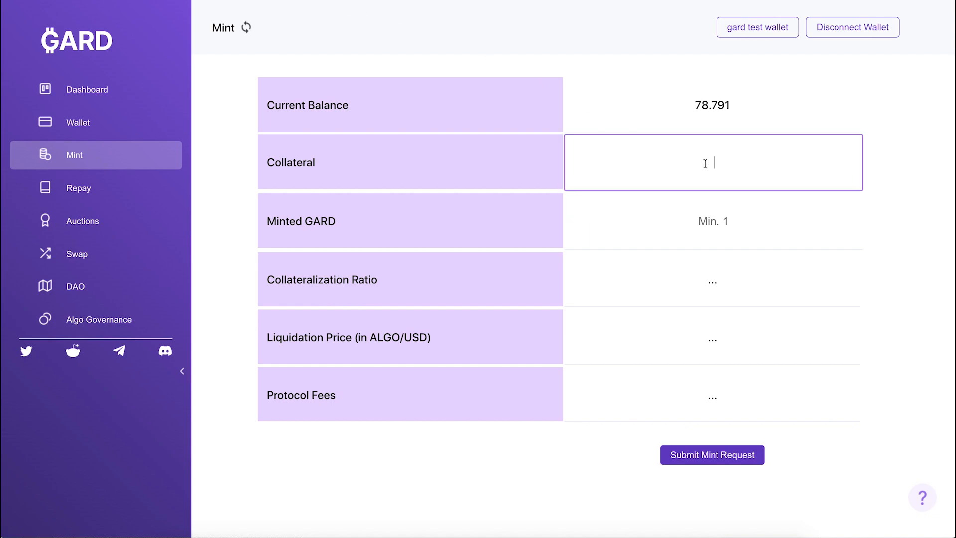
pyautogui.moveTo(927, 129)
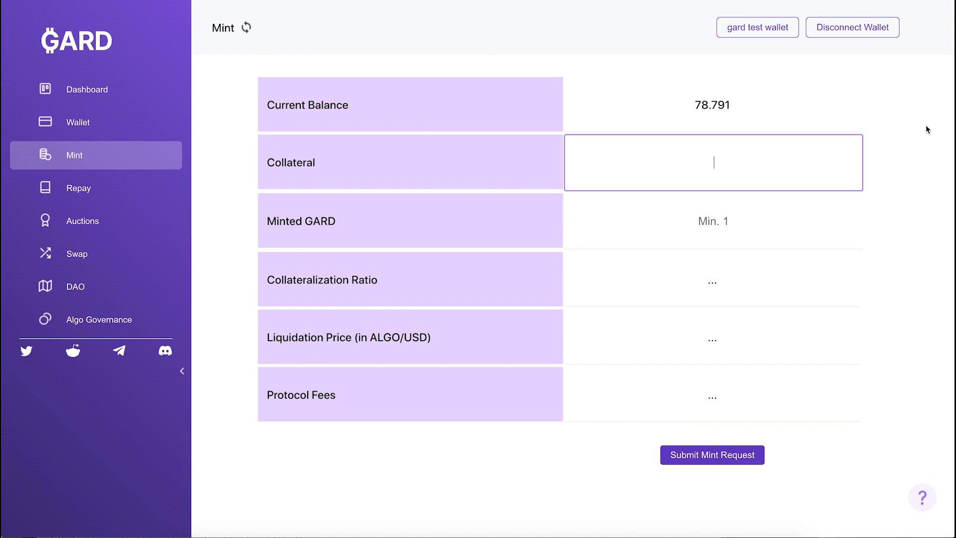
pyautogui.write('50')
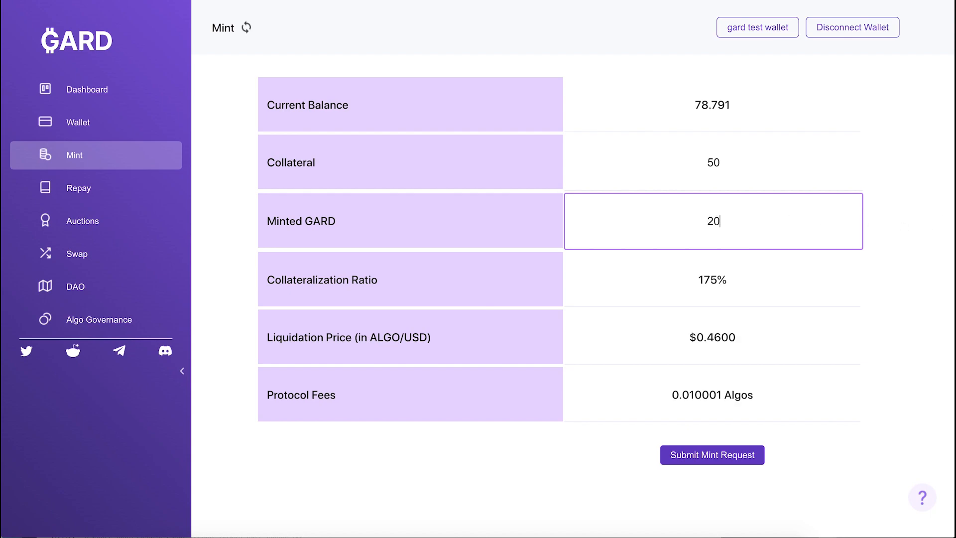
pyautogui.moveTo(710, 292)
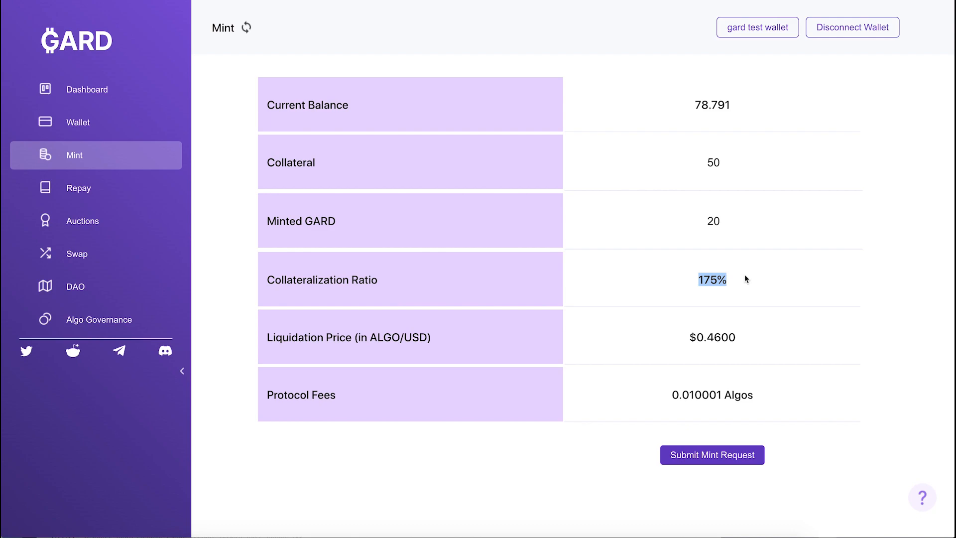
pyautogui.click(712, 221)
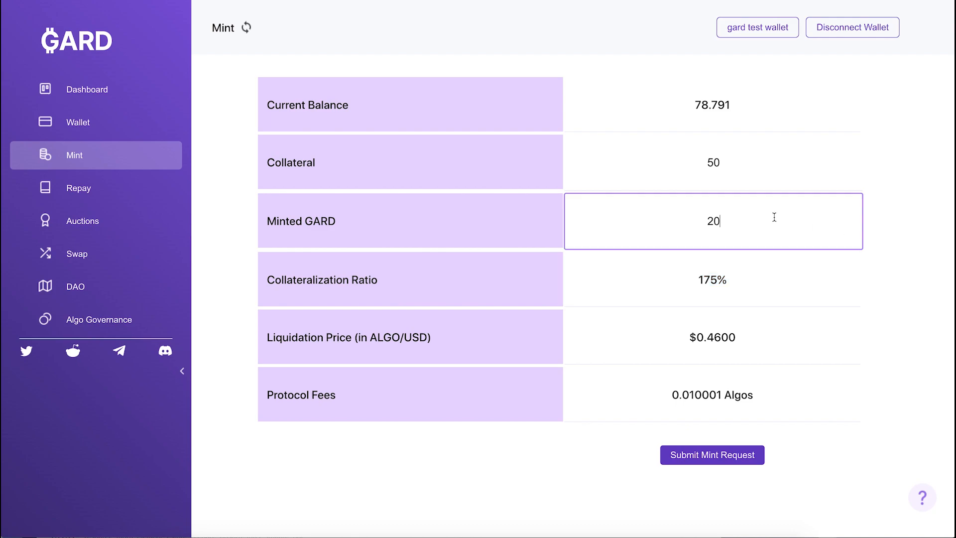
pyautogui.write('30')
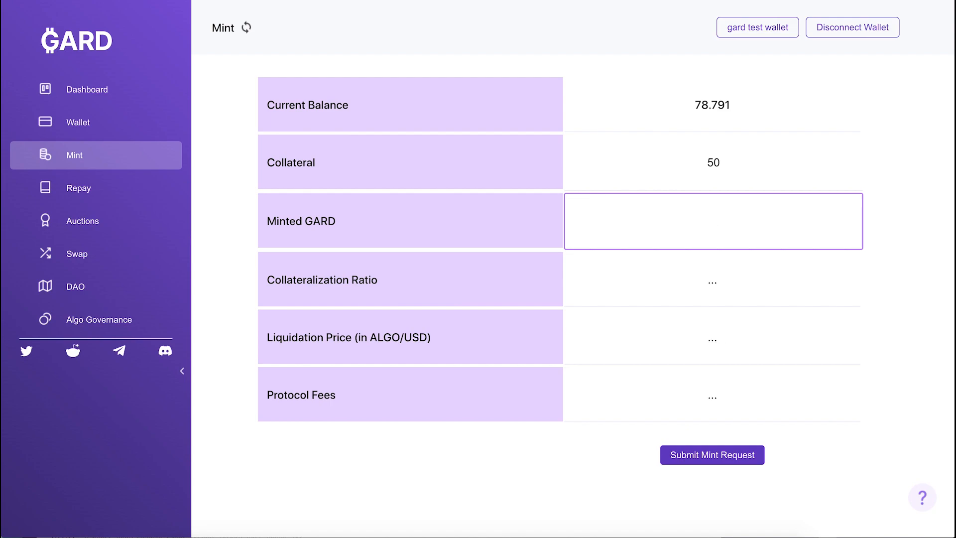
# Request 35 GARD, confirm the transaction, and dismiss the below-140% ratio refusal
pyautogui.write('35')
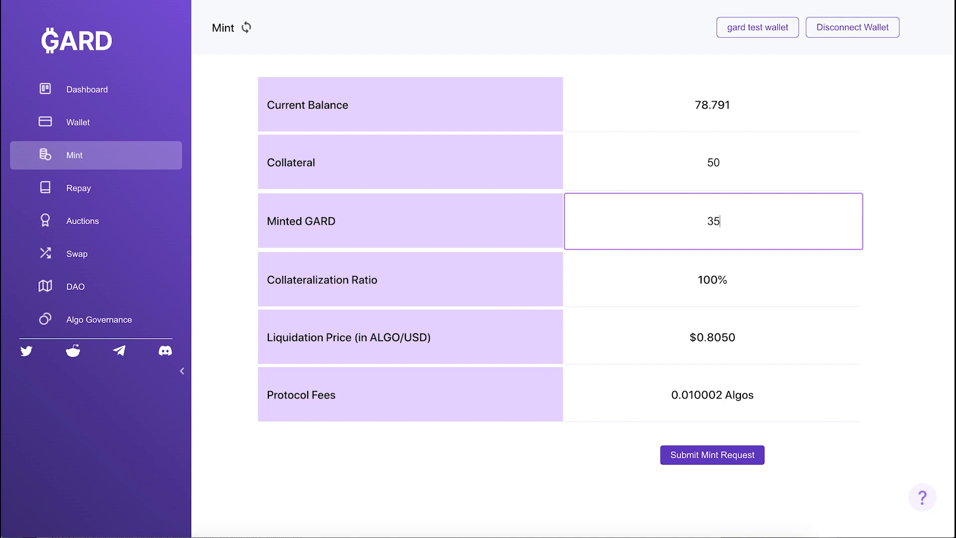
pyautogui.moveTo(708, 283)
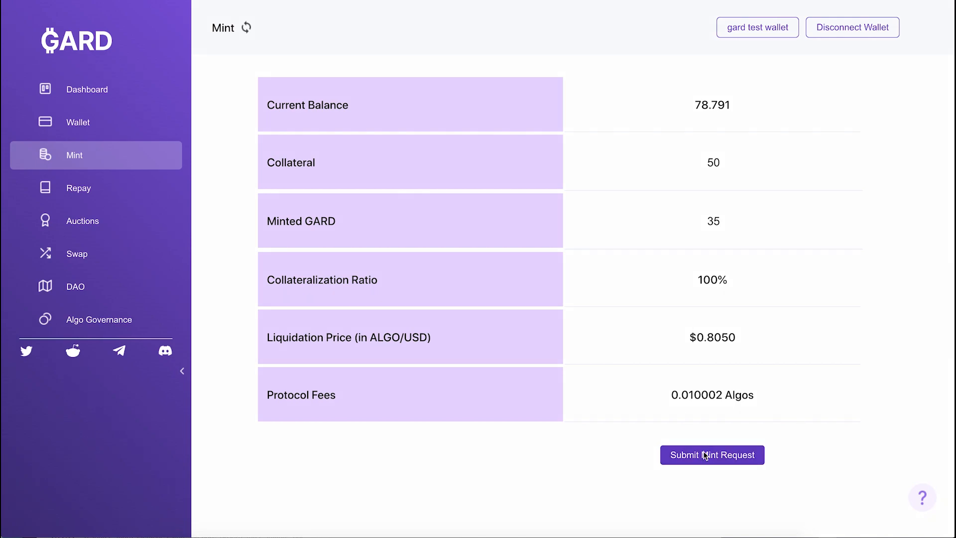
pyautogui.click(711, 454)
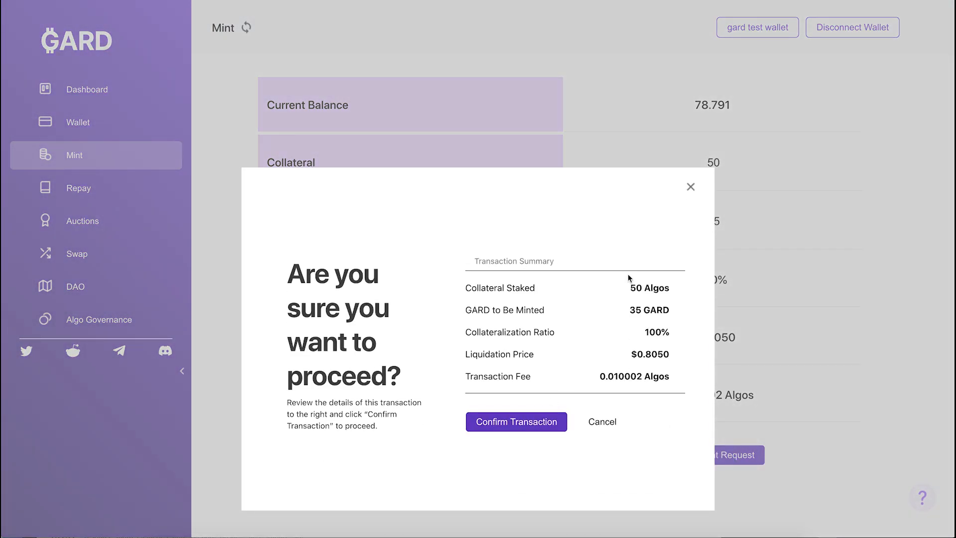
pyautogui.click(516, 421)
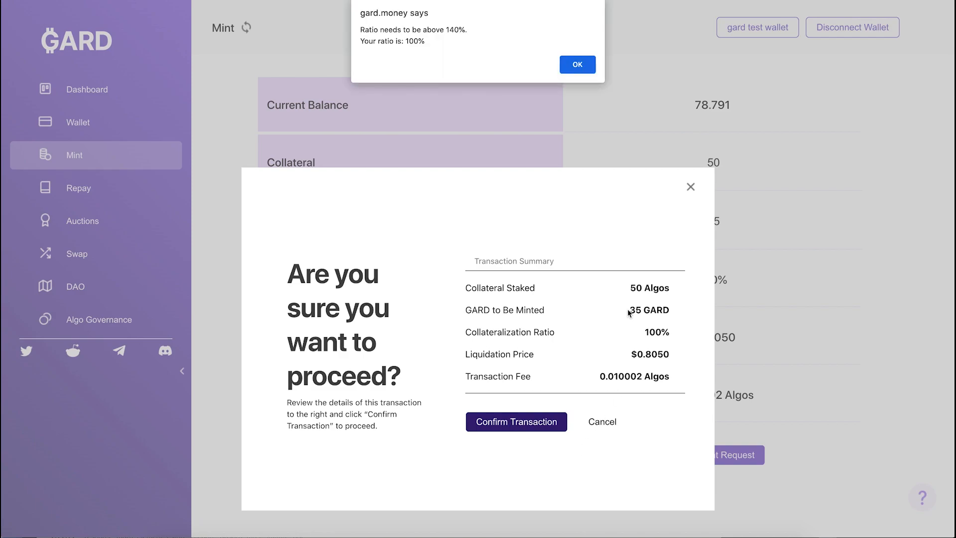
pyautogui.moveTo(663, 92)
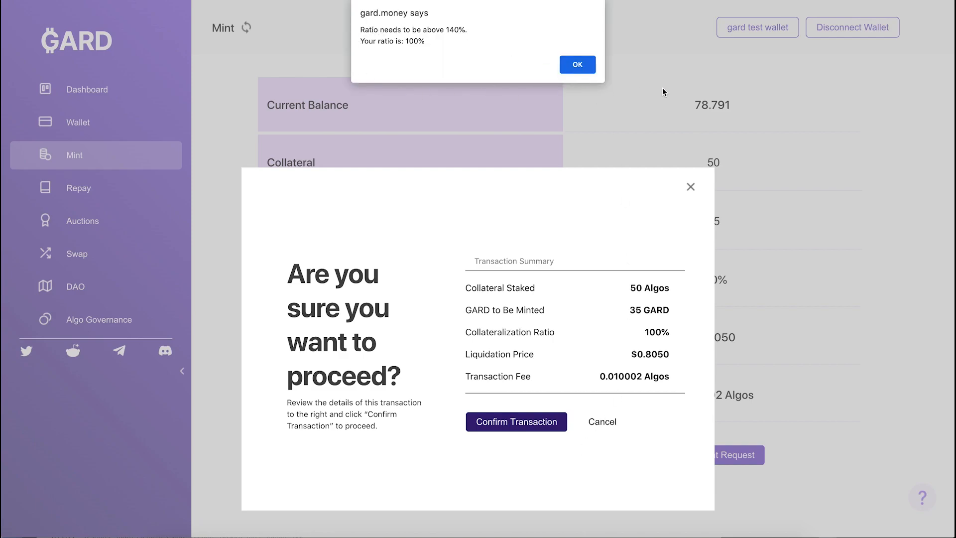
pyautogui.click(576, 64)
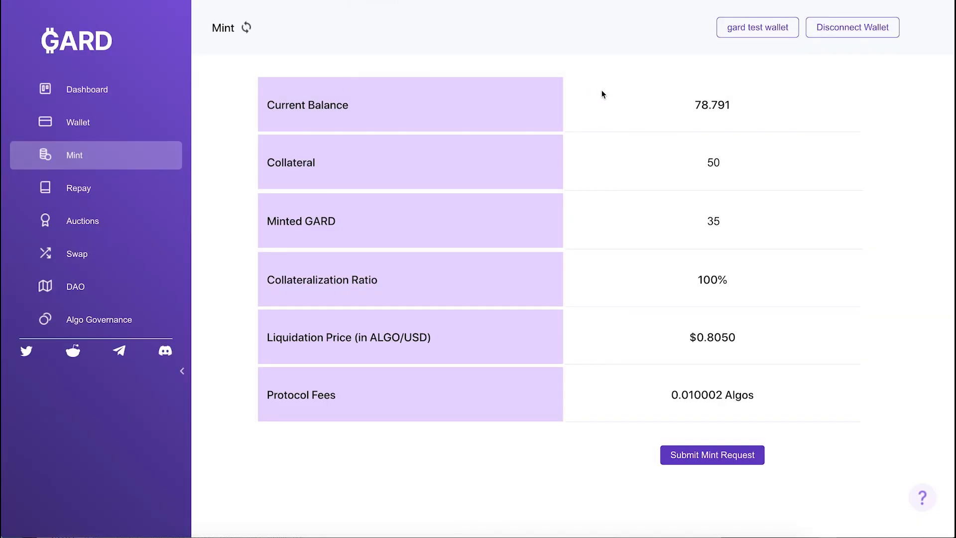
# Set minted GARD to 20 and submit the mint request at 175% ratio
pyautogui.click(712, 220)
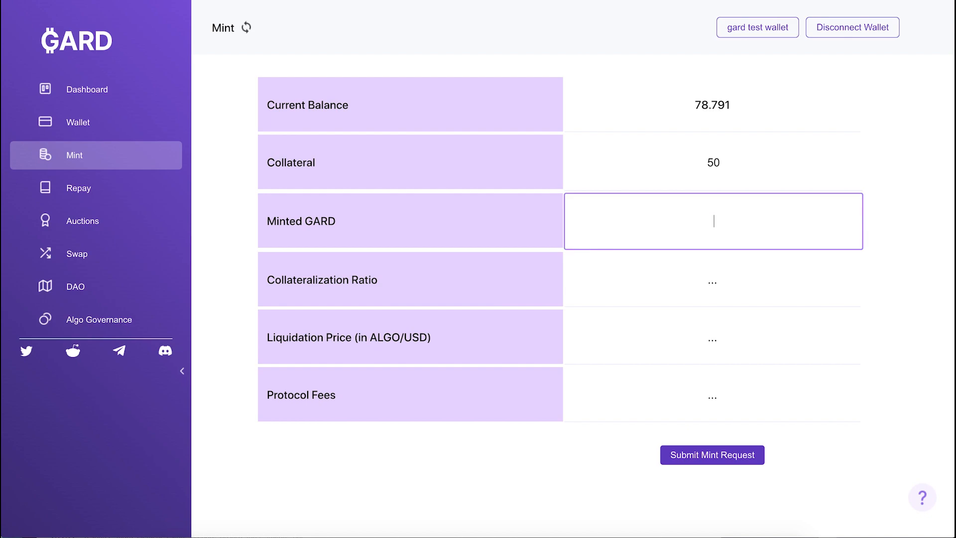
pyautogui.write('20')
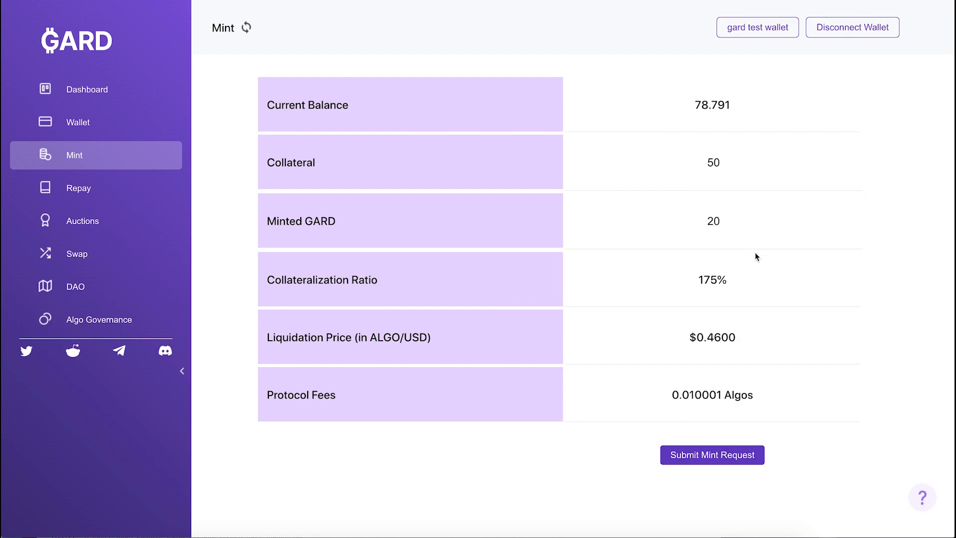
pyautogui.click(711, 454)
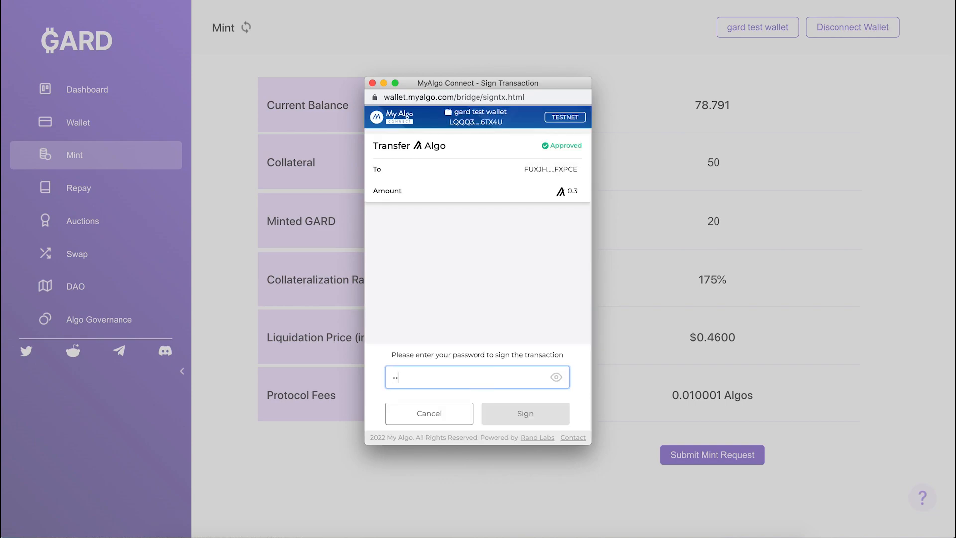
# Enter the wallet password and sign the 50 Algo collateral transfer
pyautogui.write('password')
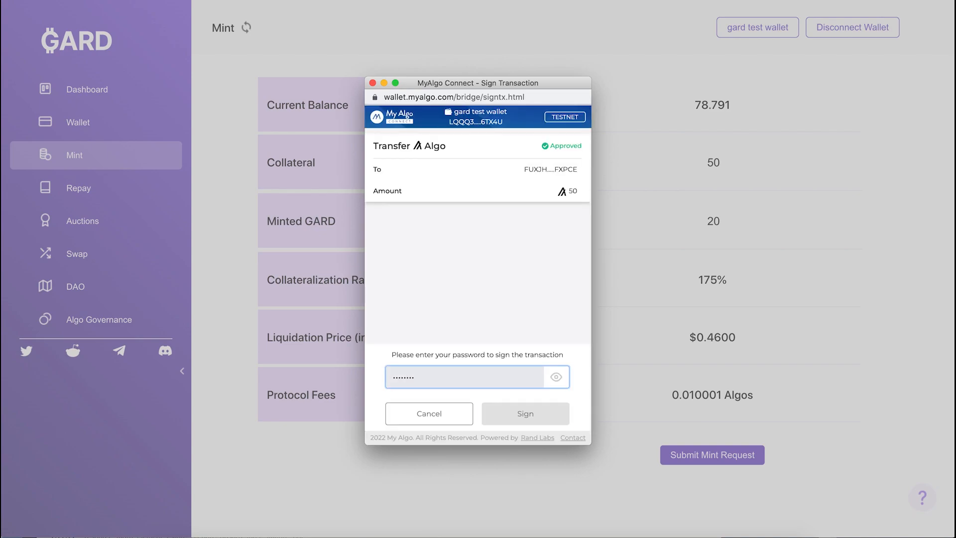
pyautogui.click(524, 413)
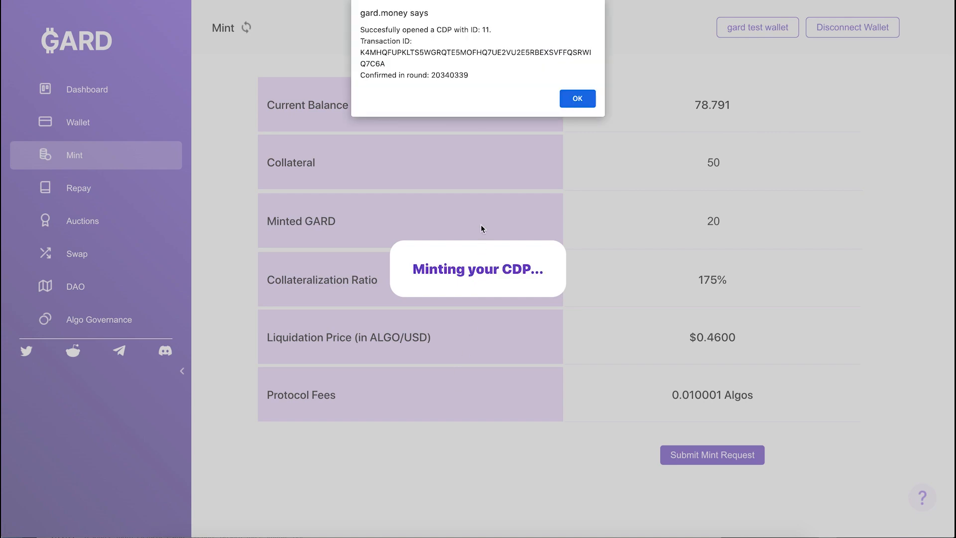
pyautogui.moveTo(606, 114)
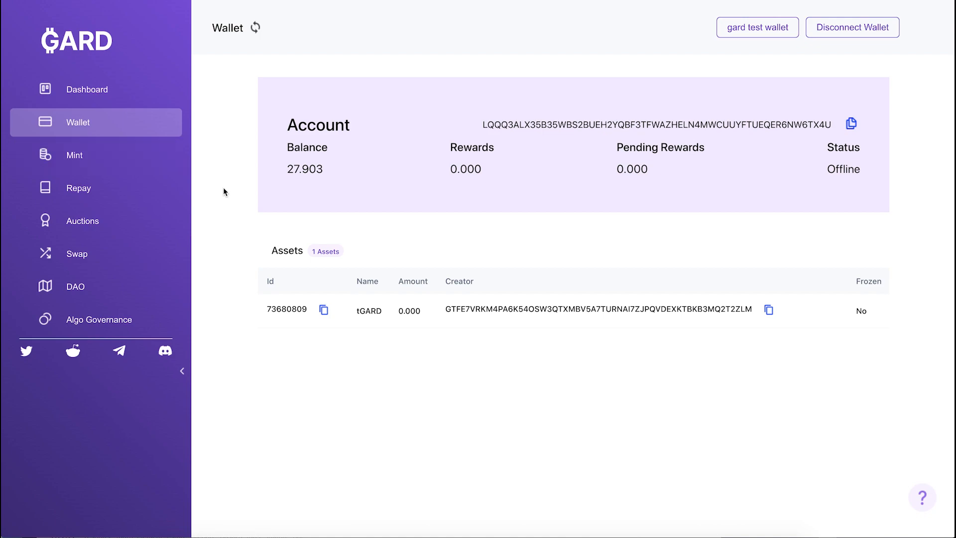
pyautogui.moveTo(309, 252)
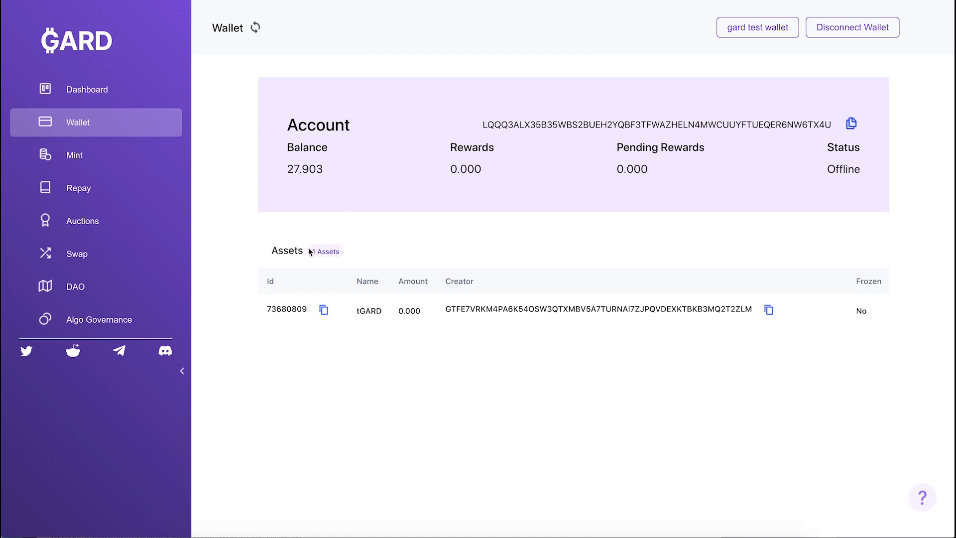